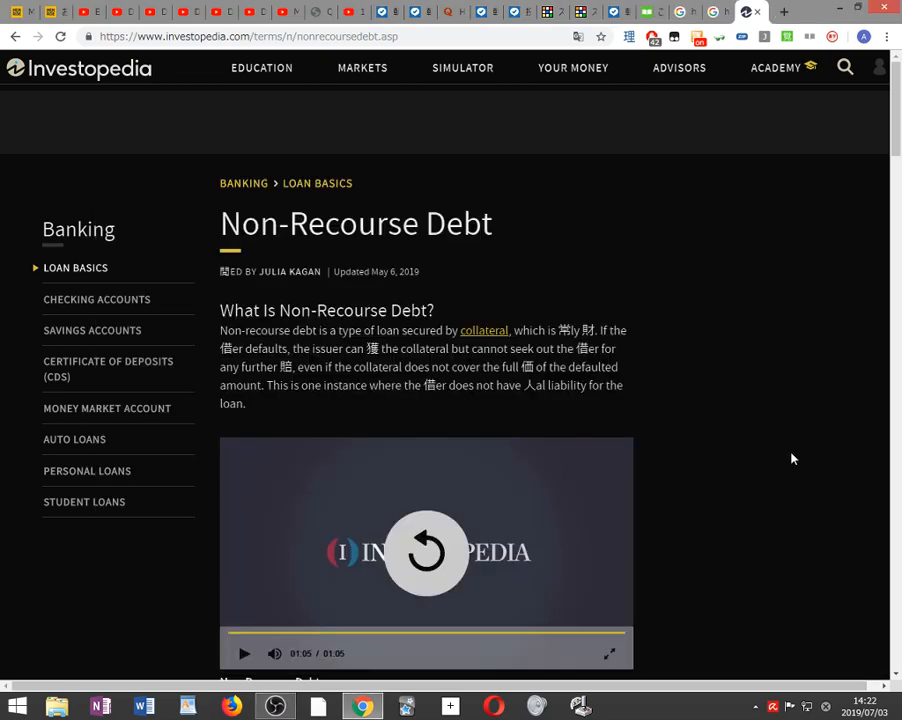
- Scroll through Understanding, Recourse Versus Non-recourse Debt and Considerations to reach Key Takeaways
{"action": "scroll", "scroll_direction": "down", "scroll_amount": 3}
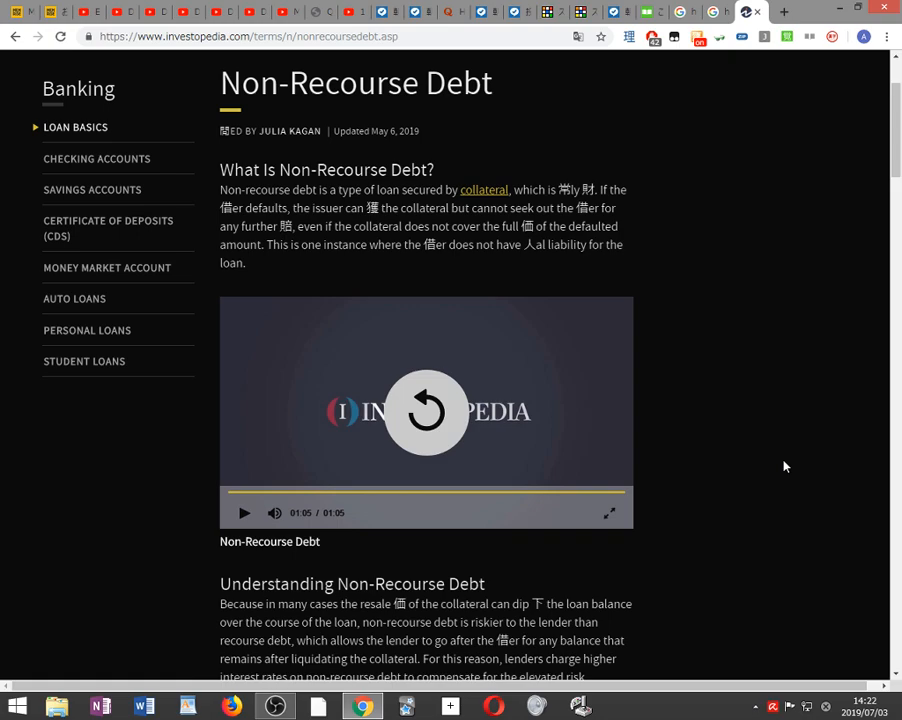
{"action": "mouse_move", "coordinate": [796, 472]}
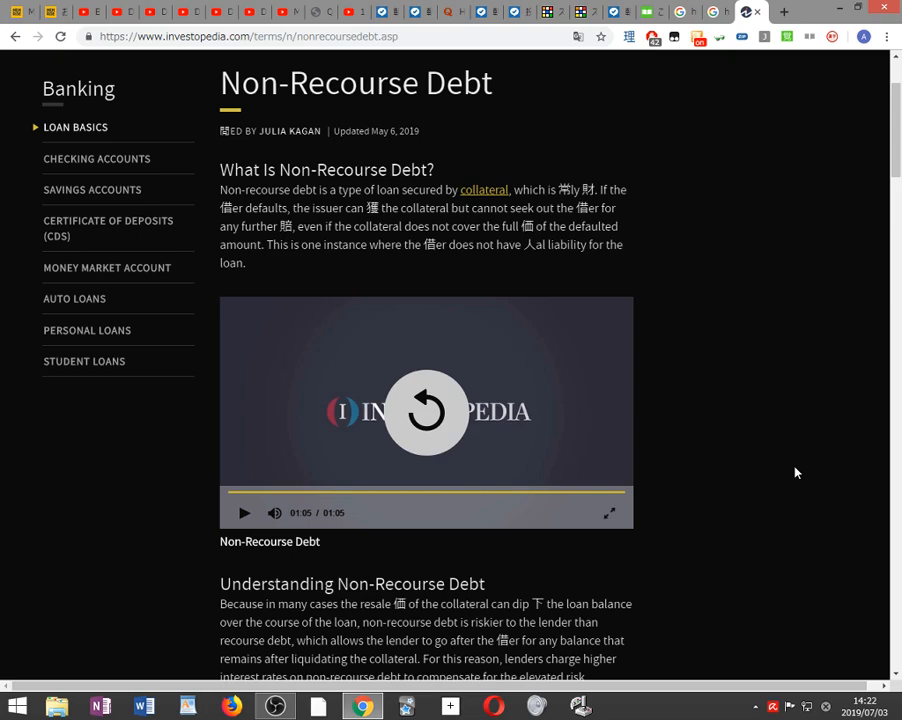
{"action": "mouse_move", "coordinate": [756, 532]}
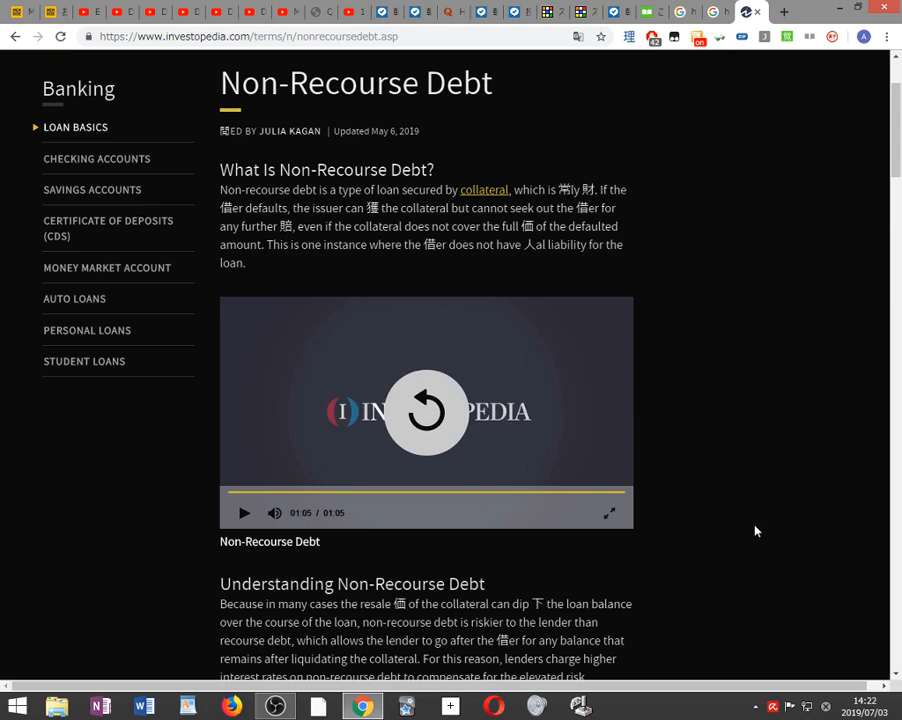
{"action": "mouse_move", "coordinate": [758, 494]}
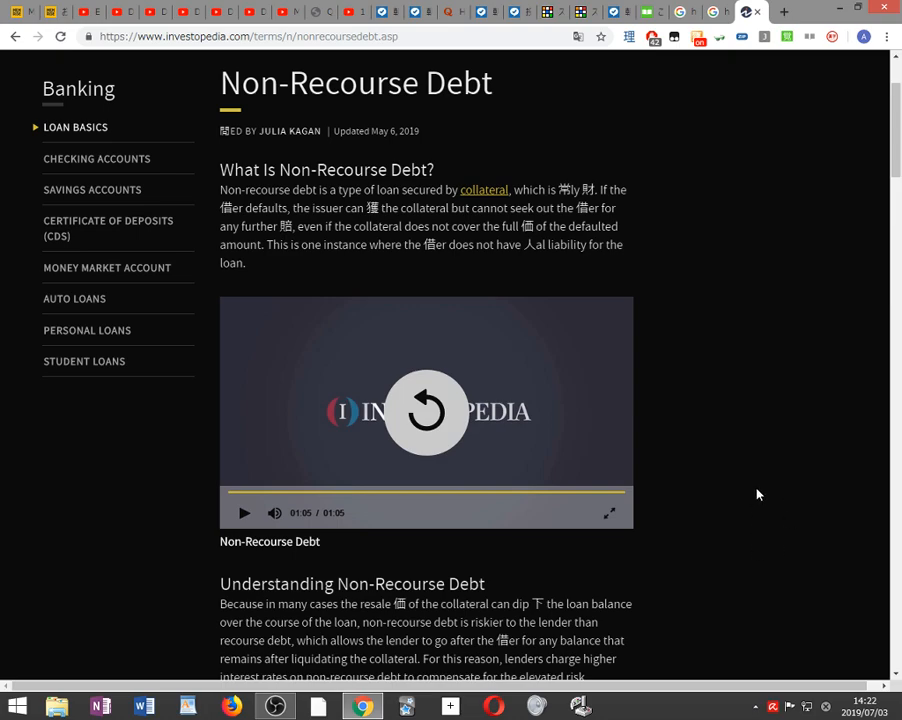
{"action": "scroll", "scroll_direction": "down", "scroll_amount": 3}
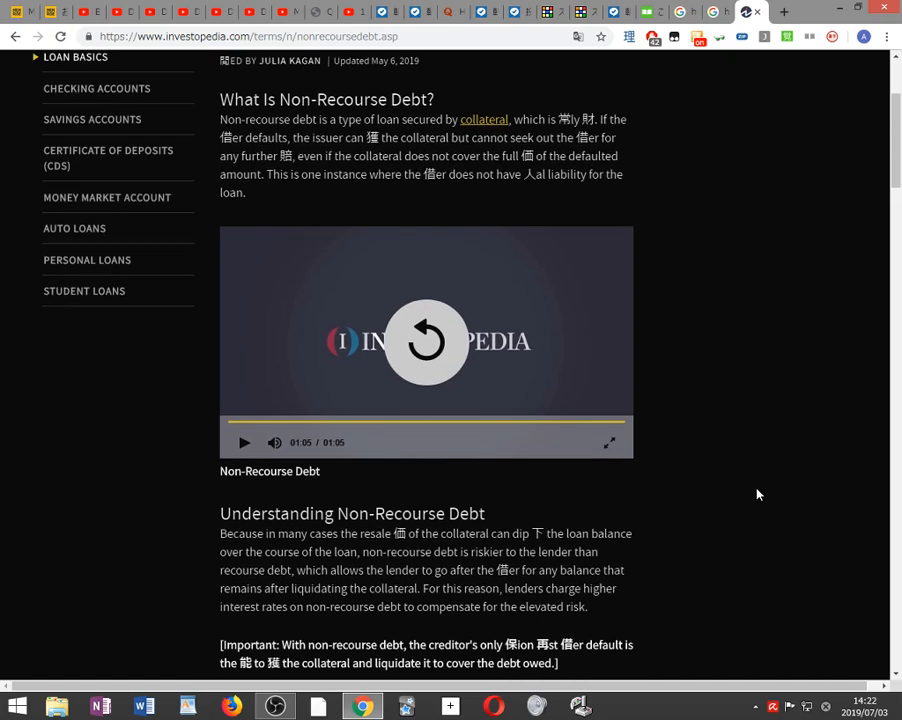
{"action": "scroll", "scroll_direction": "down", "scroll_amount": 3}
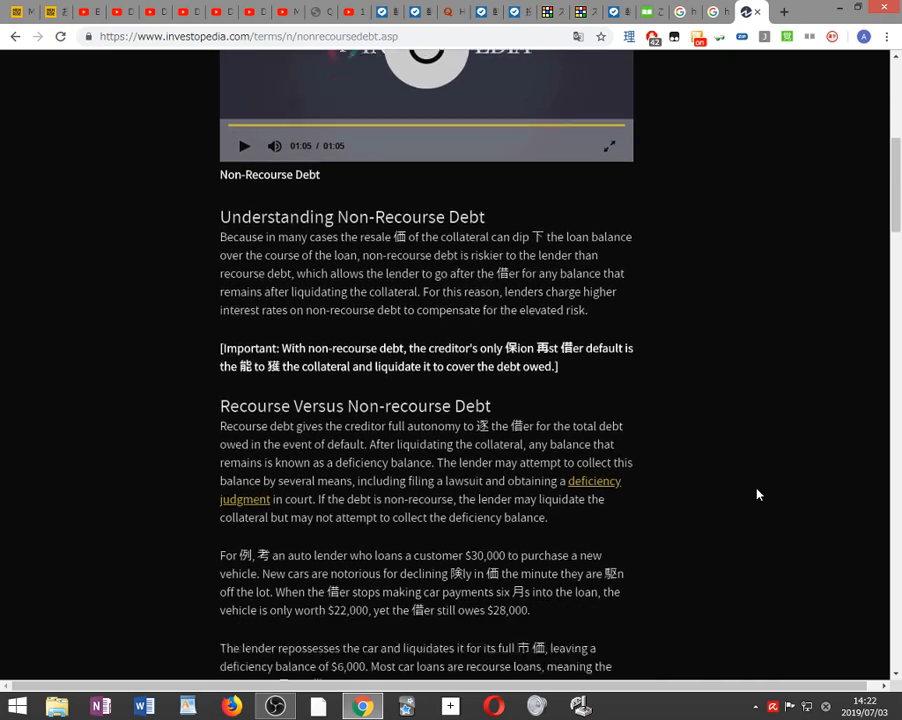
{"action": "scroll", "scroll_direction": "down", "scroll_amount": 3}
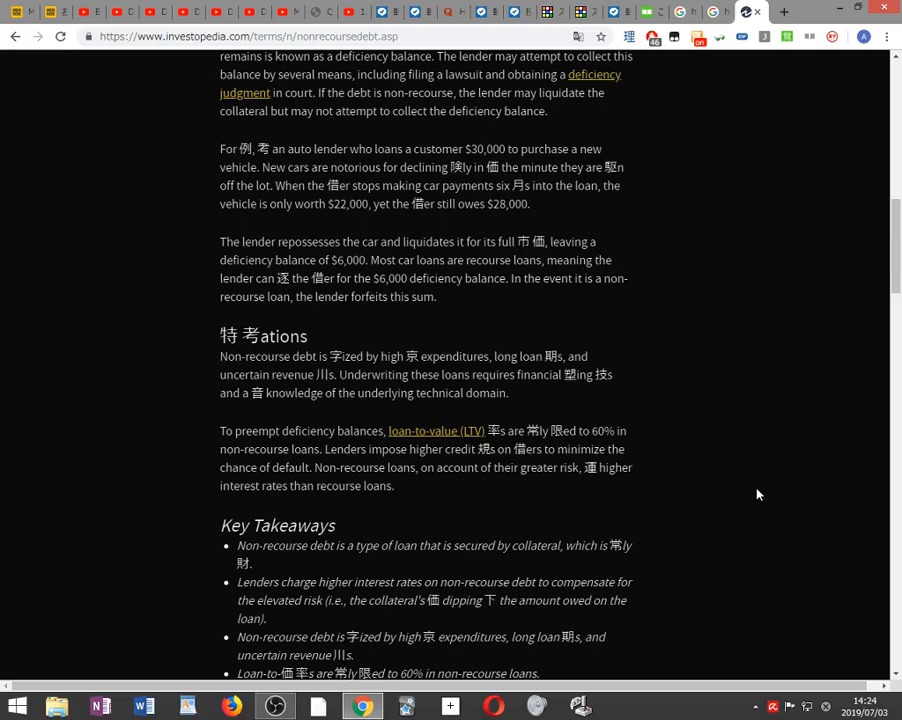
{"action": "mouse_move", "coordinate": [672, 356]}
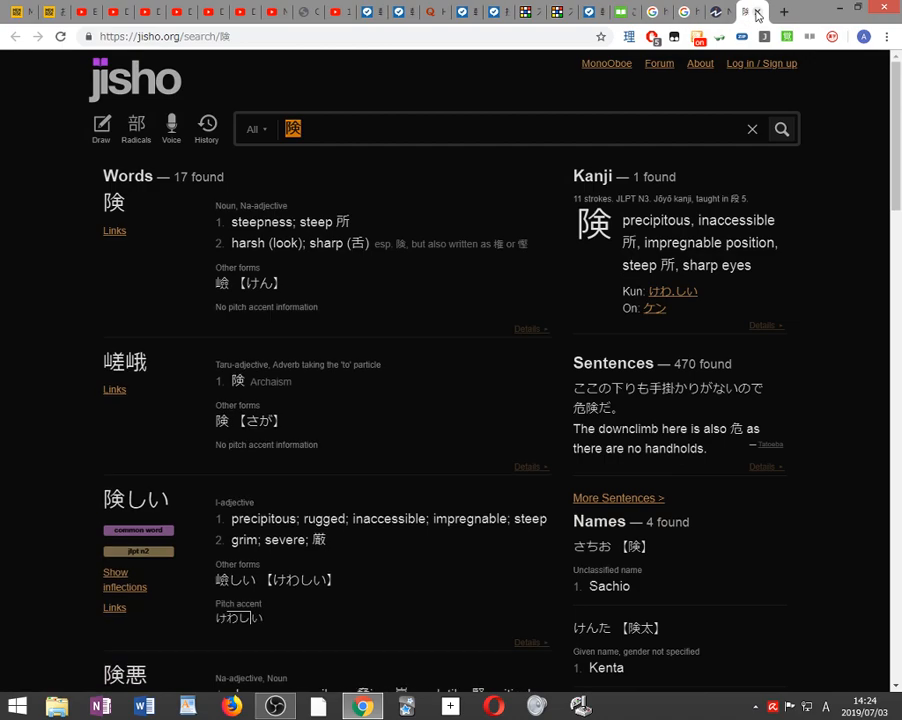
- Leave the Jisho results for 険 and switch back to the Investopedia article
{"action": "left_click", "coordinate": [718, 12]}
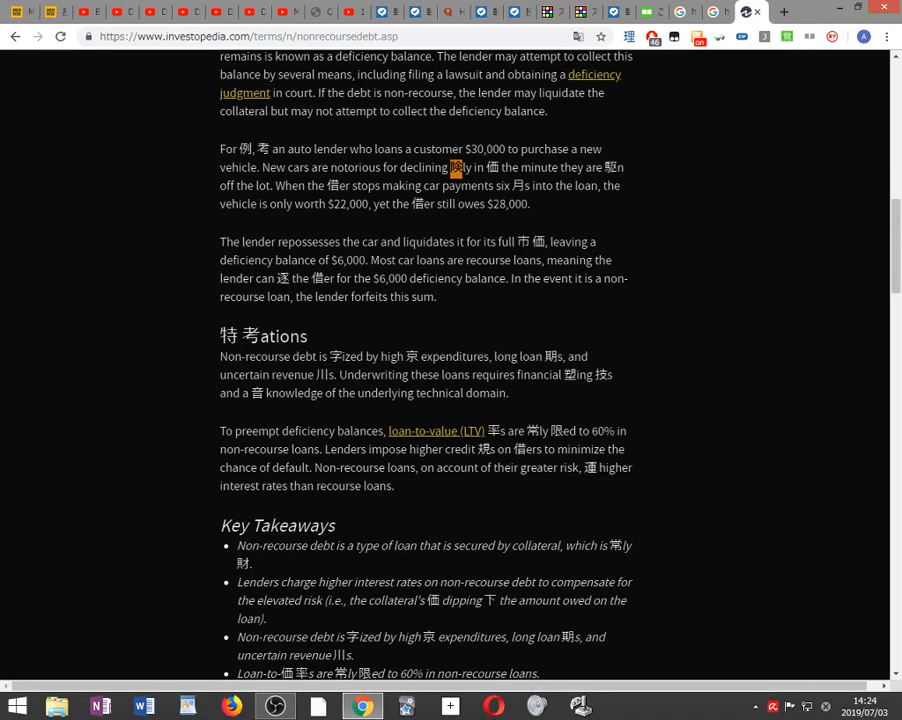
{"action": "mouse_move", "coordinate": [560, 226]}
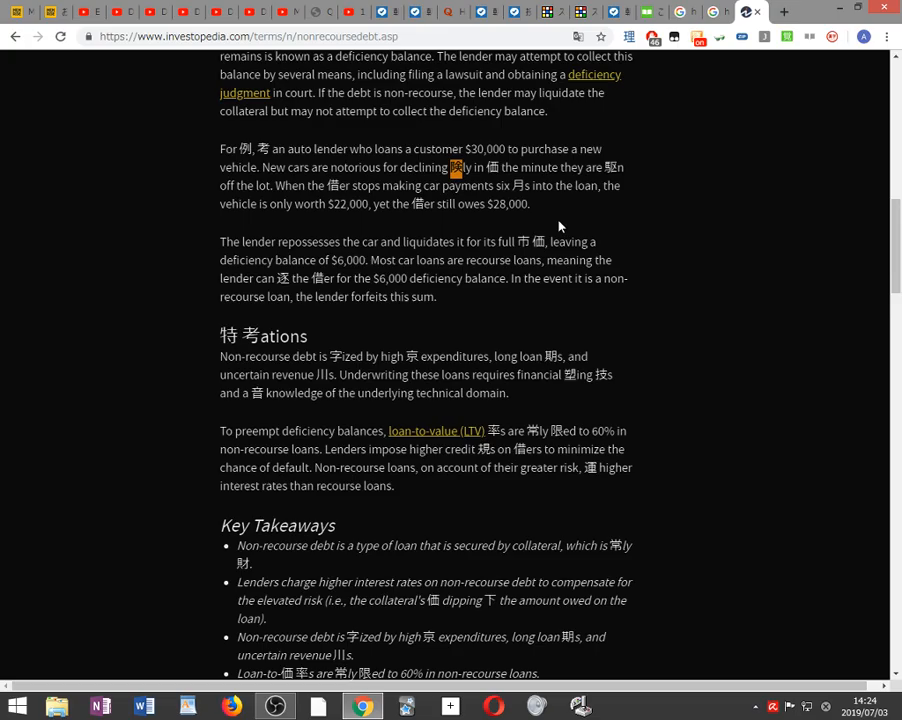
{"action": "mouse_move", "coordinate": [556, 210]}
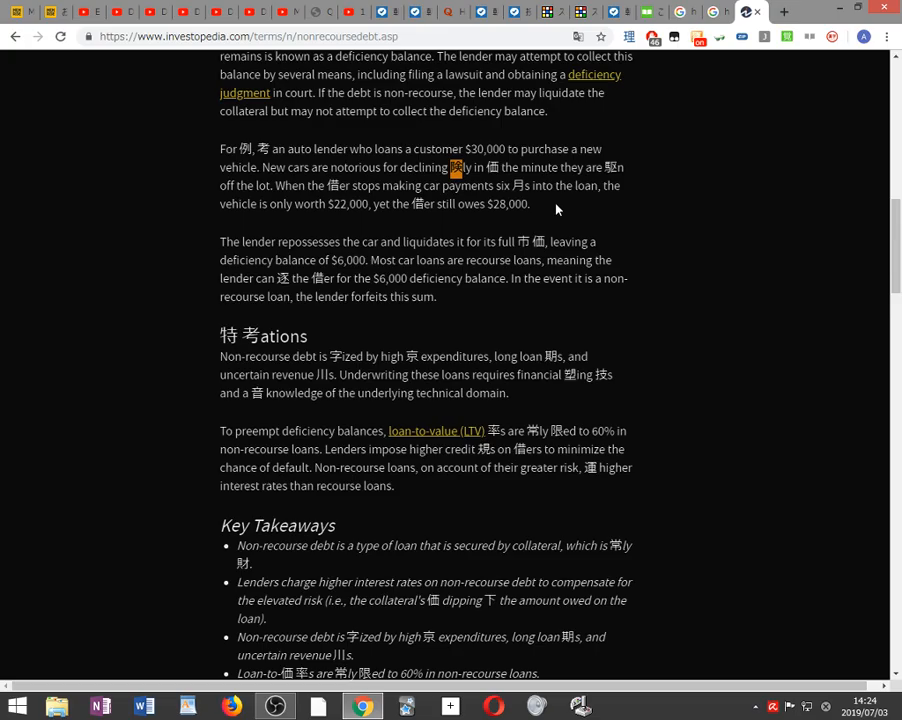
- Scroll to Related Terms and look up a kanji in Considerations via the context menu
{"action": "scroll", "scroll_direction": "down", "scroll_amount": 3}
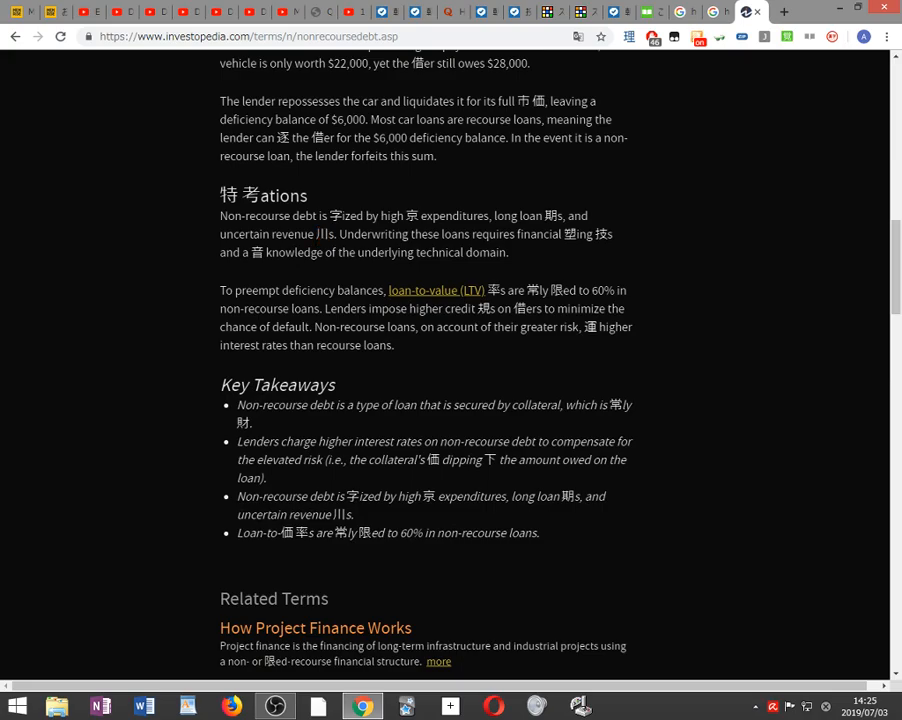
{"action": "mouse_move", "coordinate": [556, 196]}
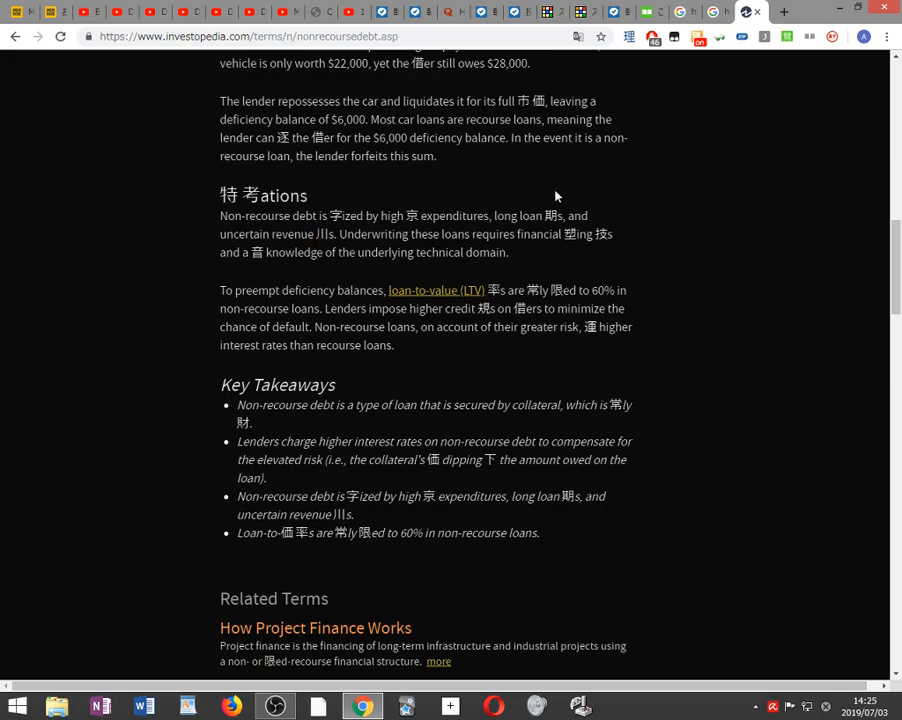
{"action": "mouse_move", "coordinate": [572, 272]}
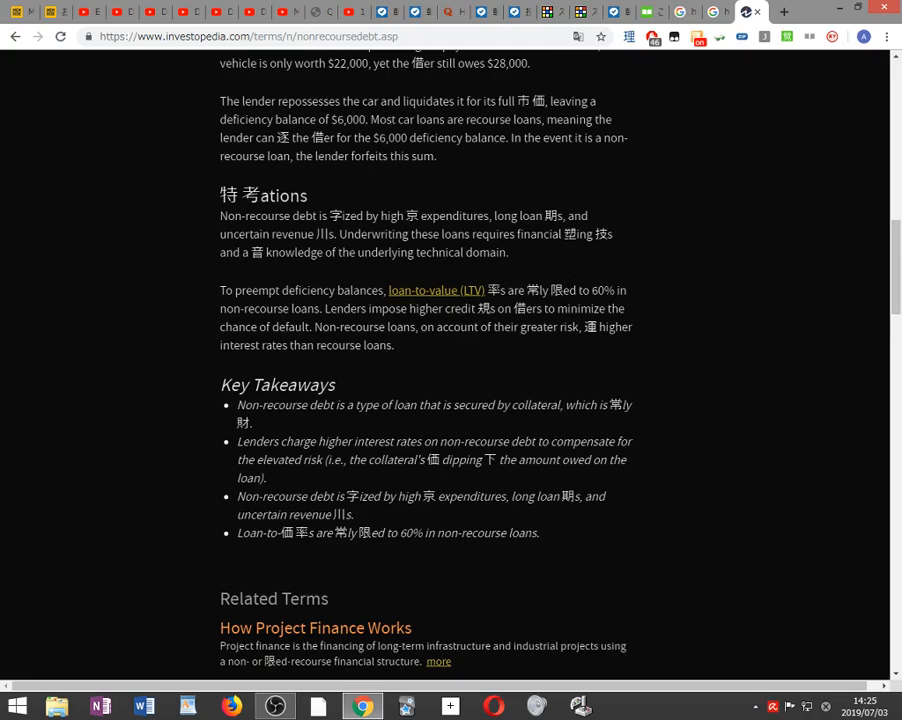
{"action": "right_click", "coordinate": [580, 232]}
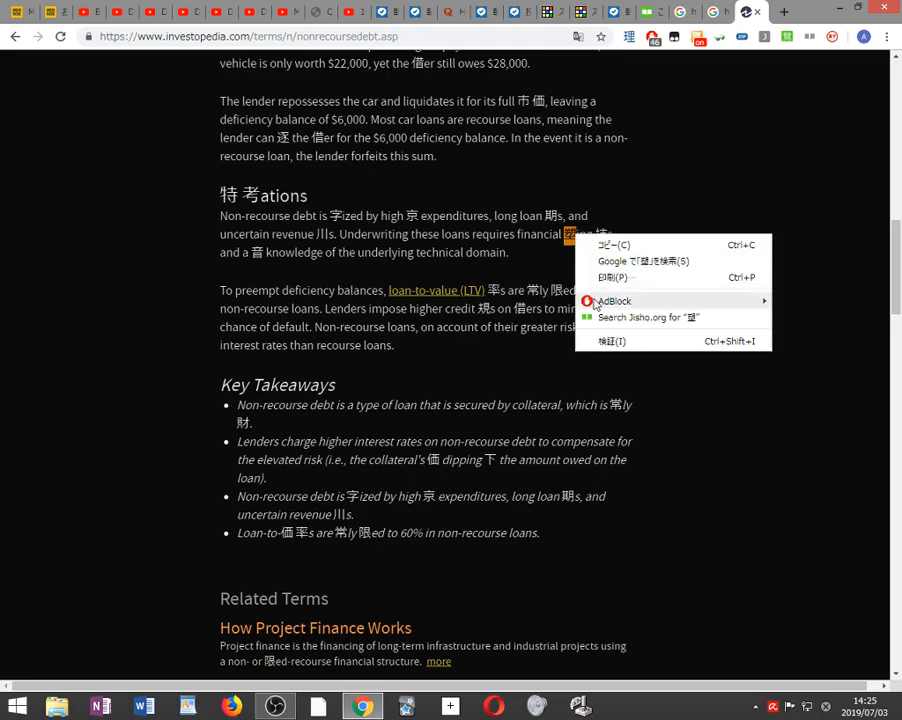
{"action": "left_click", "coordinate": [648, 316]}
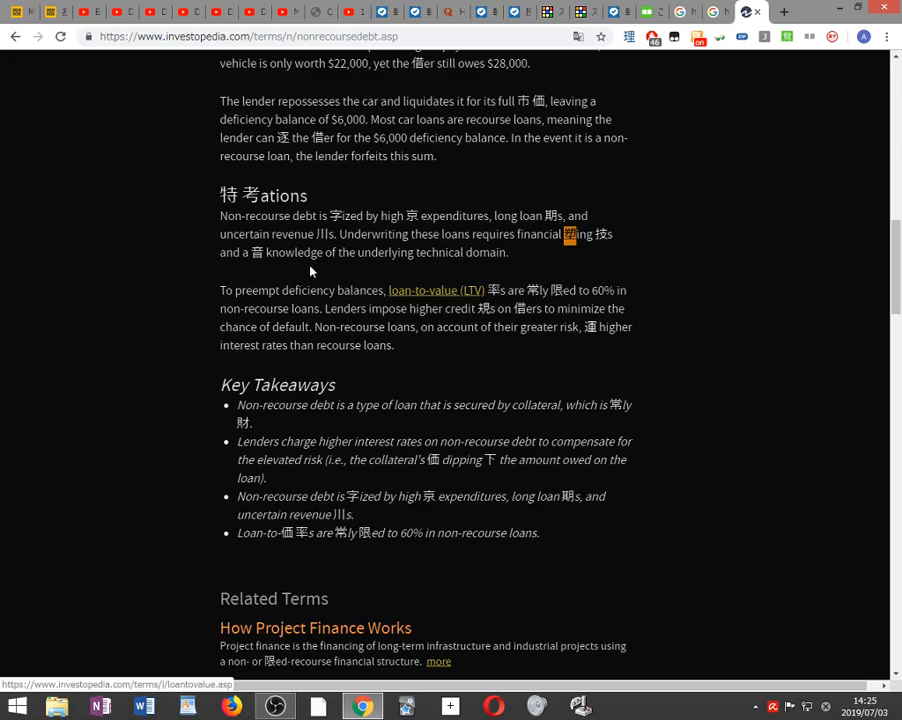
- Scroll past Key Takeaways to the Related Terms list, picking out a kanji on the way
{"action": "scroll", "scroll_direction": "down", "scroll_amount": 3}
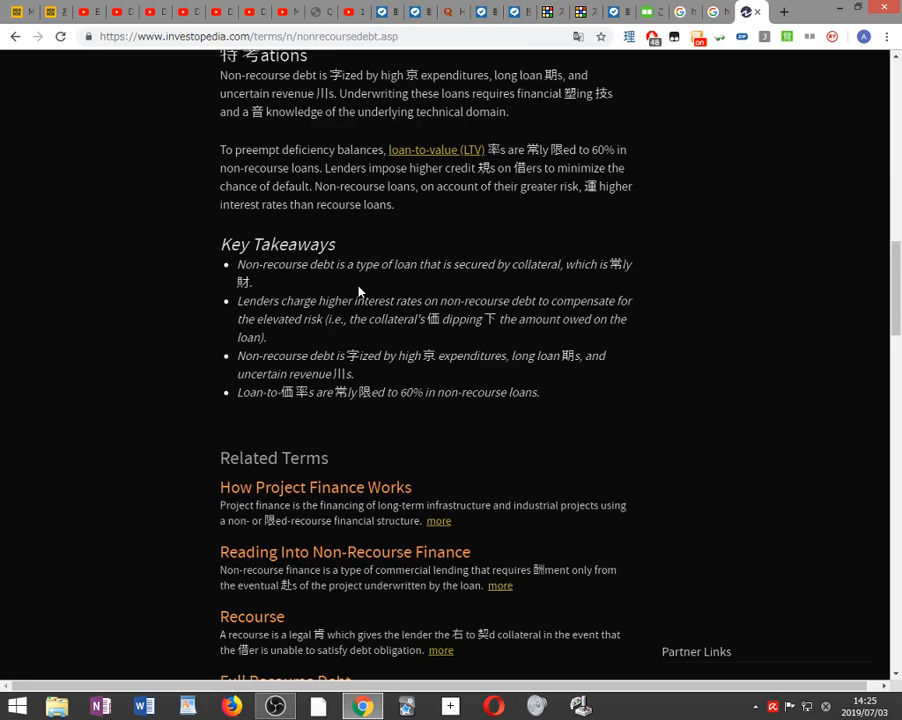
{"action": "mouse_move", "coordinate": [500, 224]}
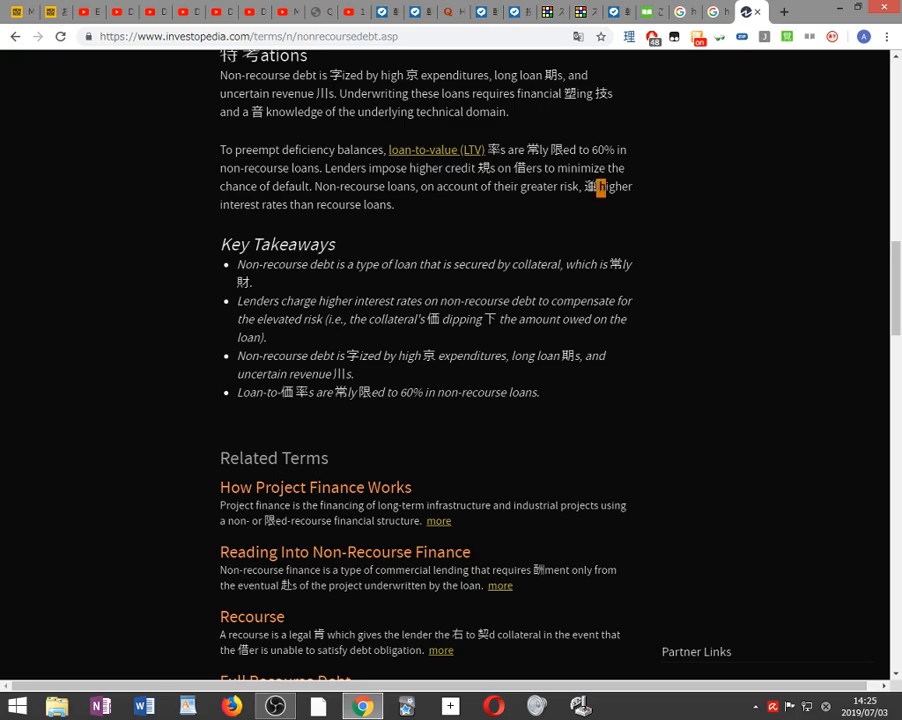
{"action": "right_click", "coordinate": [600, 188]}
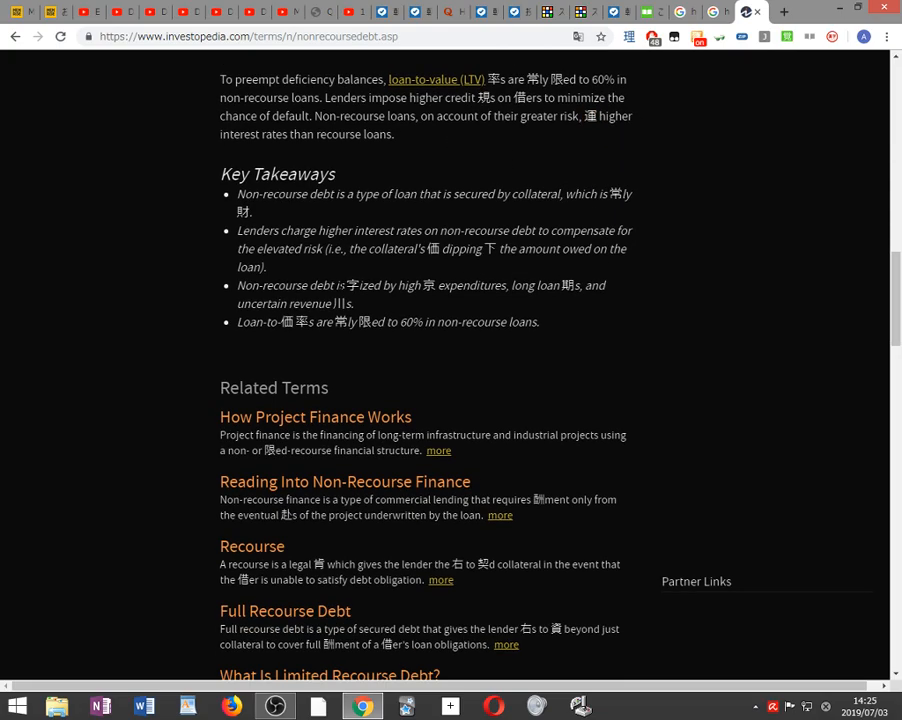
{"action": "scroll", "scroll_direction": "down", "scroll_amount": 3}
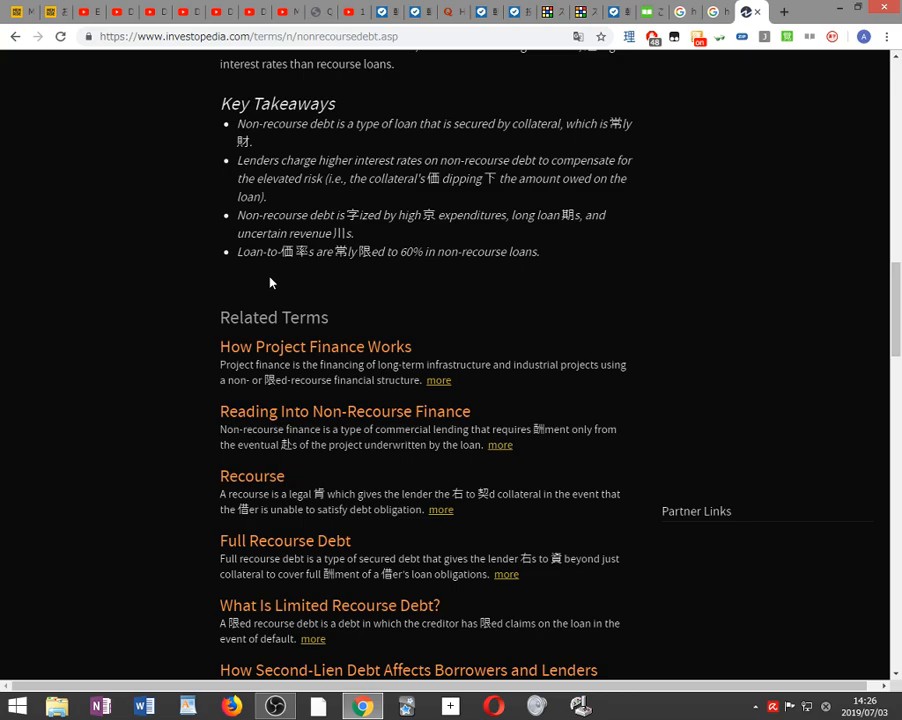
{"action": "mouse_move", "coordinate": [430, 270]}
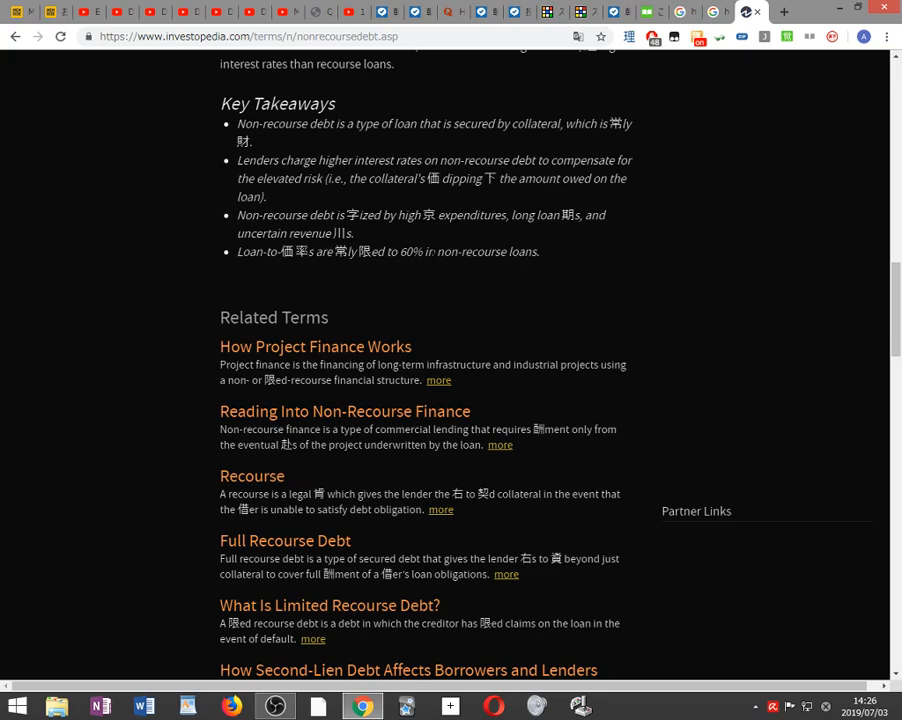
{"action": "mouse_move", "coordinate": [432, 276]}
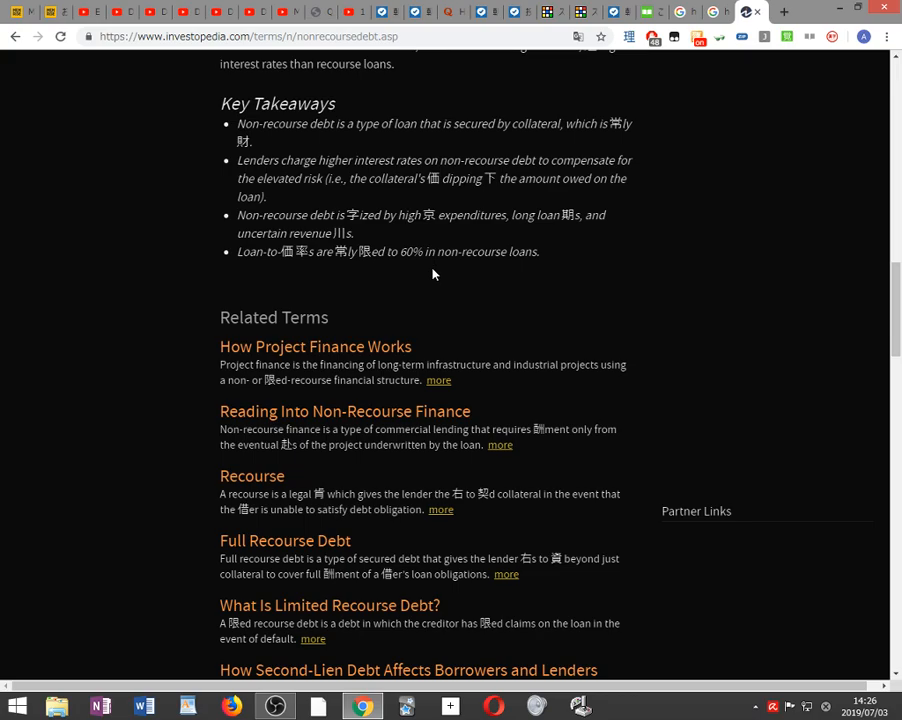